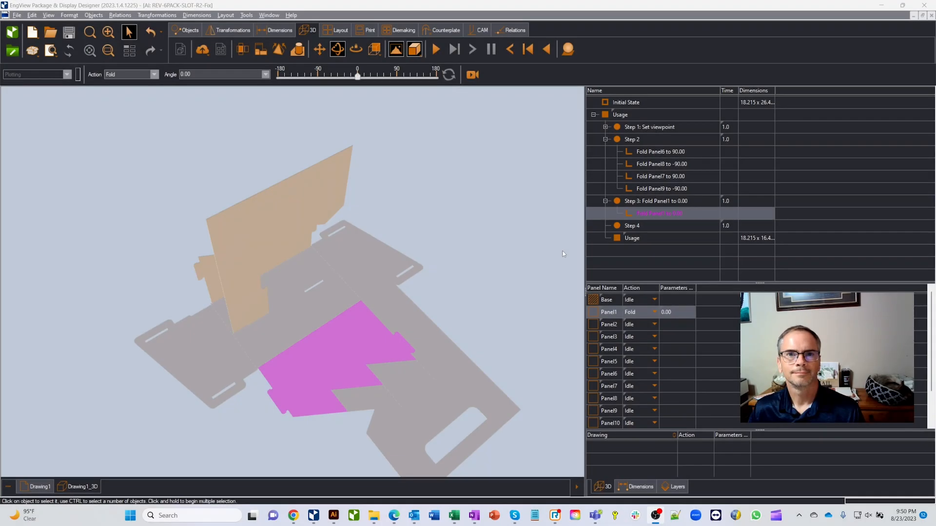
pyautogui.moveTo(493, 219)
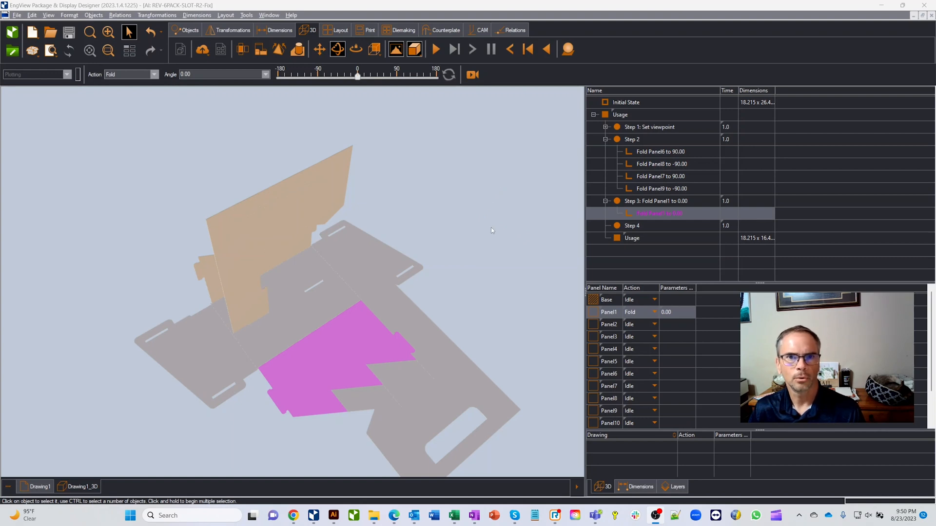
pyautogui.moveTo(469, 255)
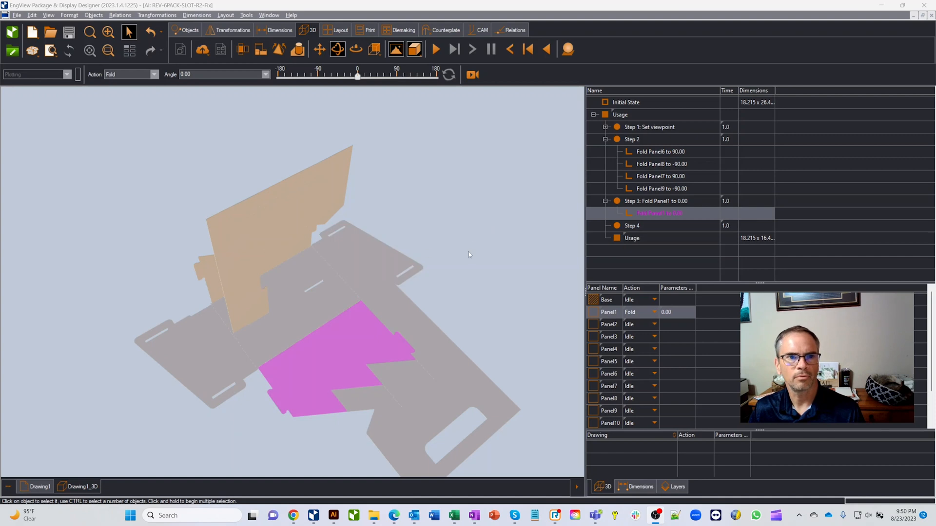
pyautogui.moveTo(437, 132)
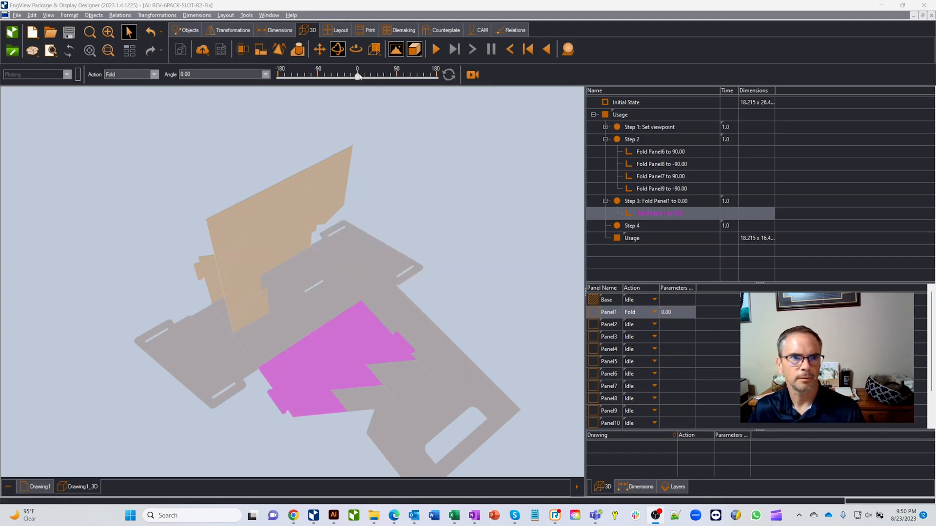
# - Fold Panel1 up to 90° and Panel3 to -90° so the side walls stand upright
pyautogui.moveTo(357, 76); pyautogui.dragTo(331, 76)
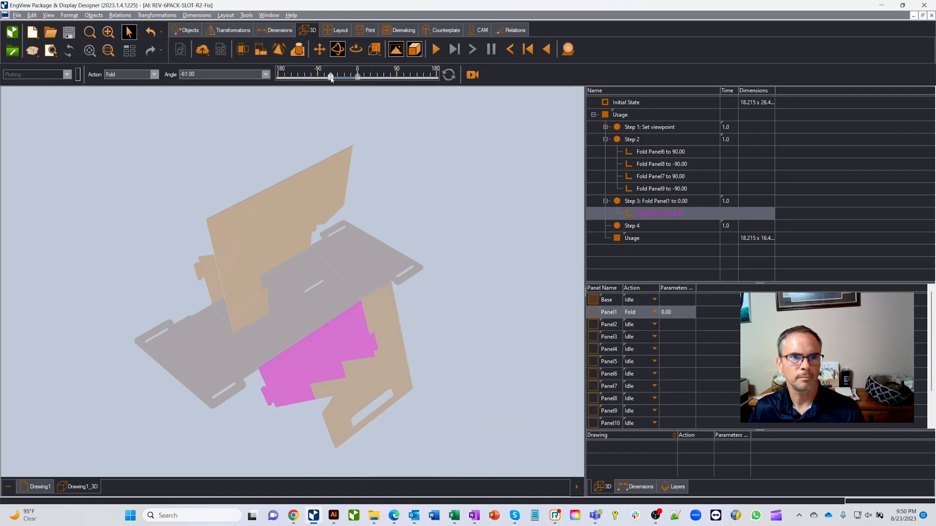
pyautogui.moveTo(331, 76); pyautogui.dragTo(364, 76)
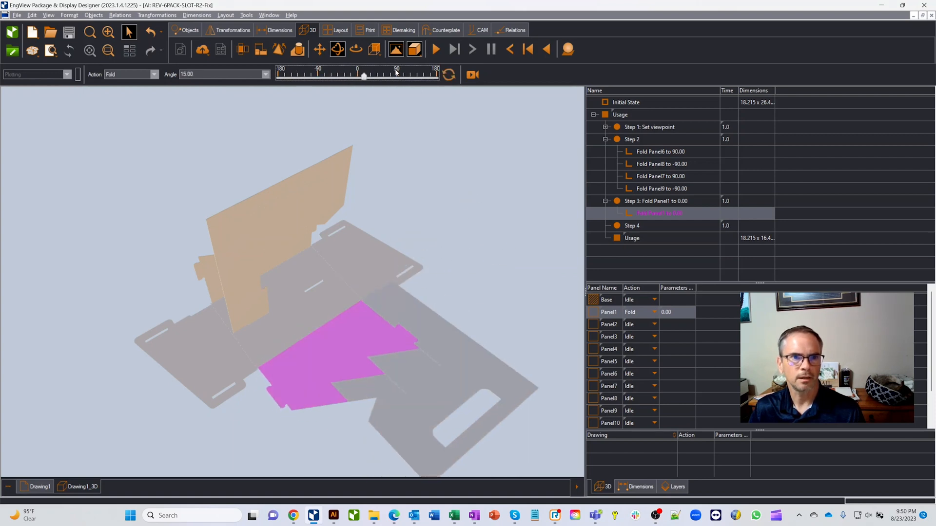
pyautogui.moveTo(363, 75); pyautogui.dragTo(396, 75)
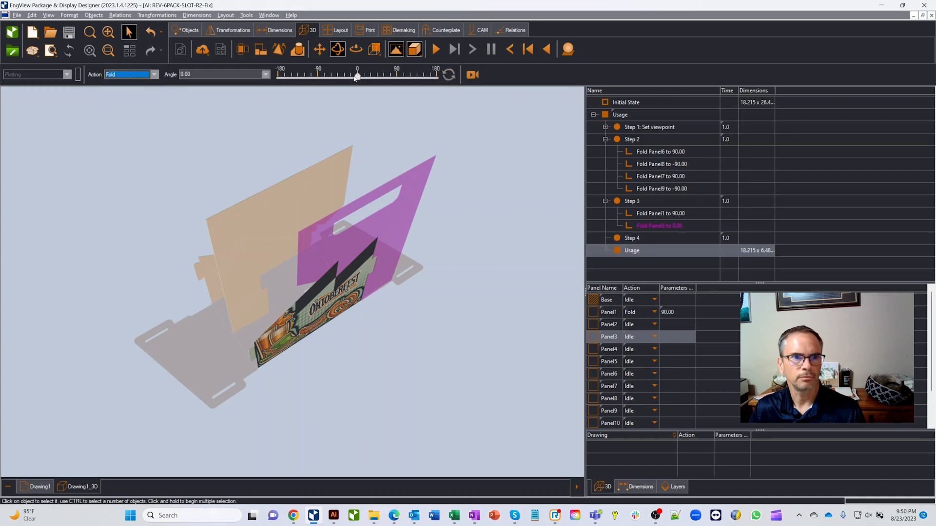
pyautogui.moveTo(357, 74); pyautogui.dragTo(317, 74)
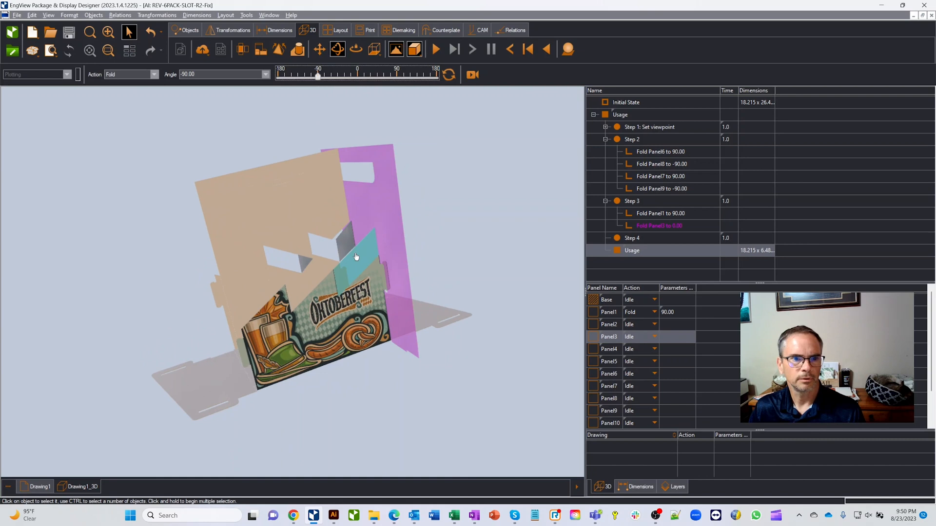
# - Give Panel2 a Fold action in step 3 and swing it up to 90°
pyautogui.click(154, 74)
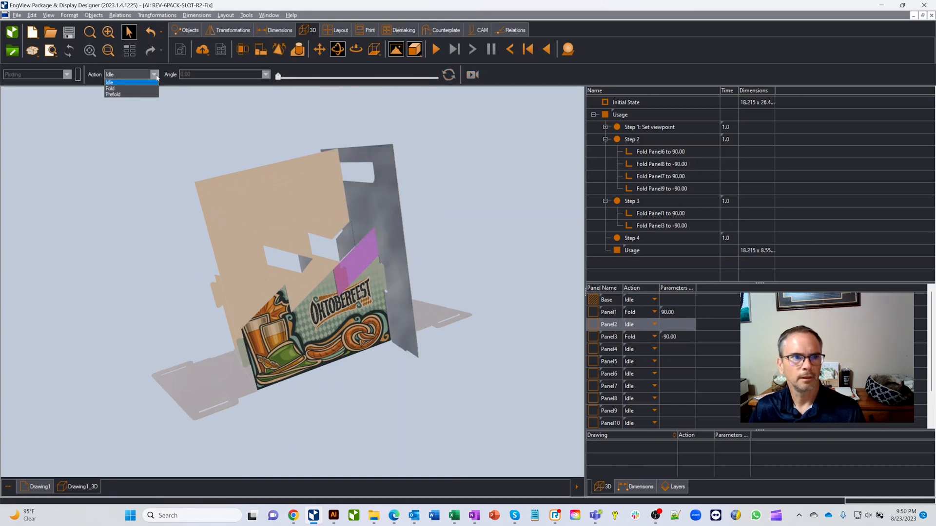
pyautogui.click(110, 89)
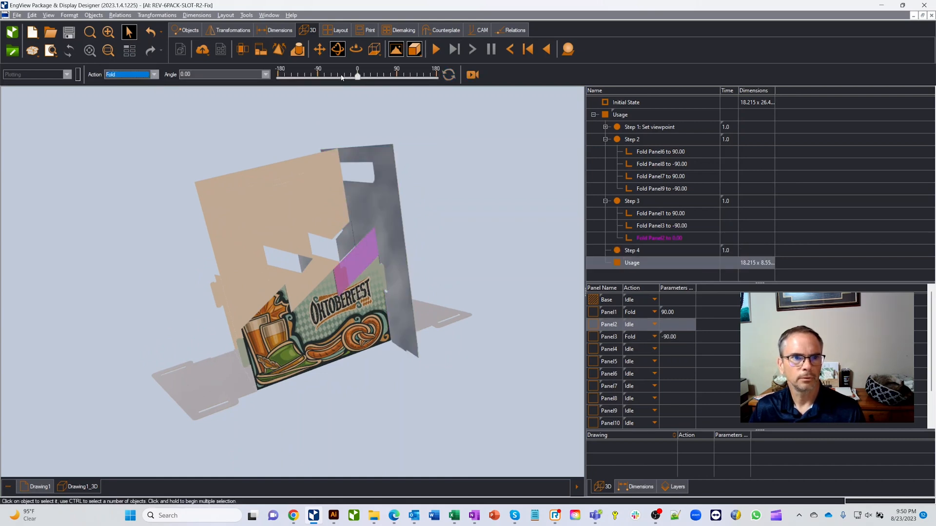
pyautogui.moveTo(356, 76); pyautogui.dragTo(366, 76)
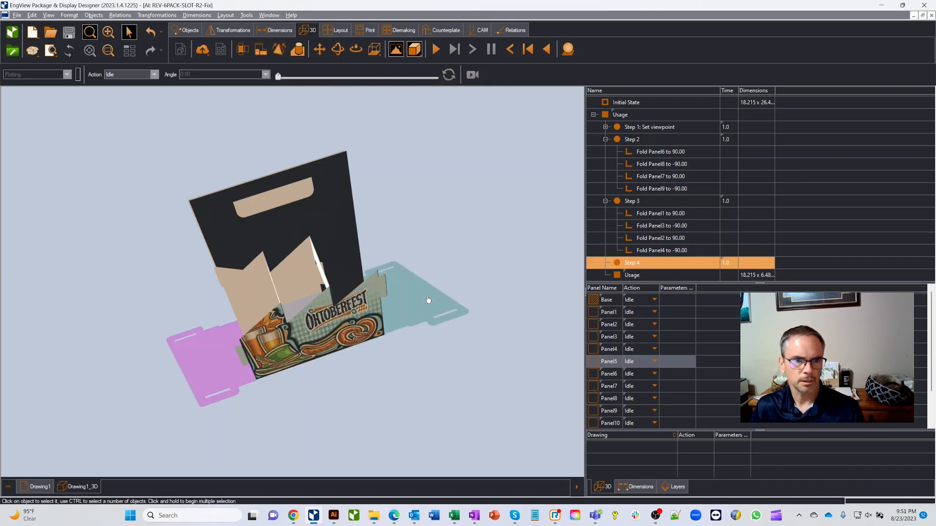
# - Give the Panel5 end flaps a Fold action in step 4 at 90°
pyautogui.click(153, 74)
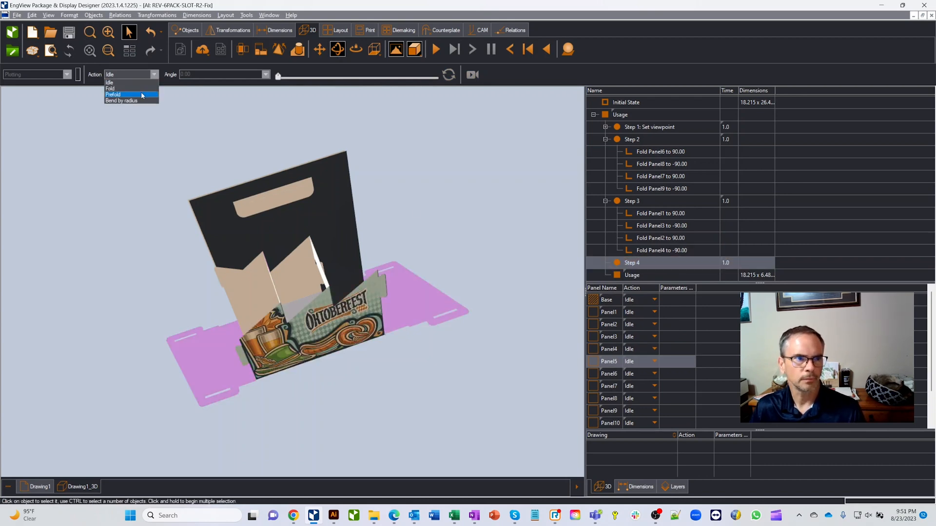
pyautogui.click(110, 88)
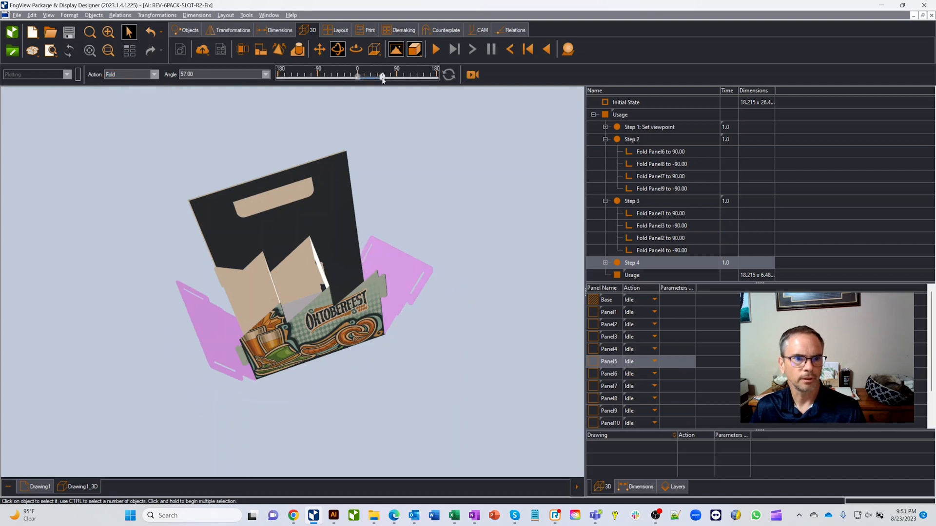
pyautogui.moveTo(357, 76); pyautogui.dragTo(396, 76)
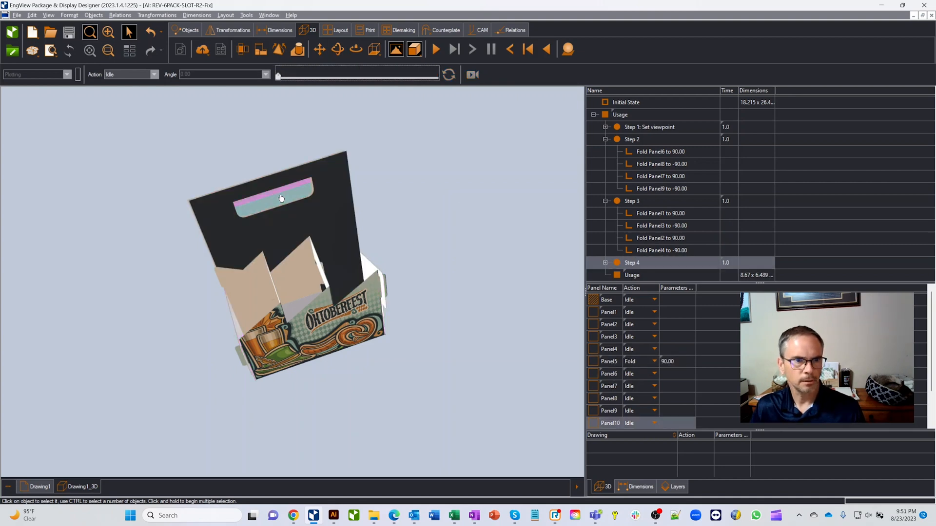
# - Give the Panel10 handle strip a Fold action in step 4 at 90°
pyautogui.click(154, 74)
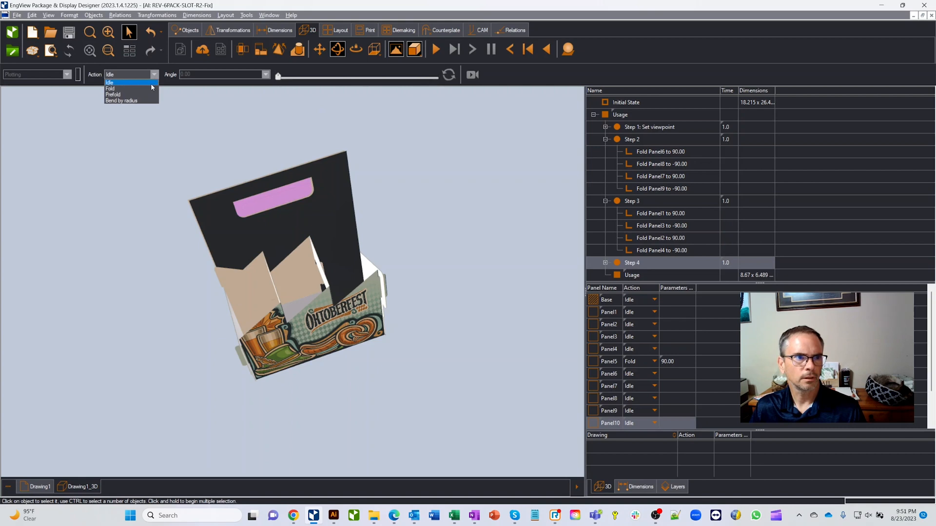
pyautogui.click(110, 89)
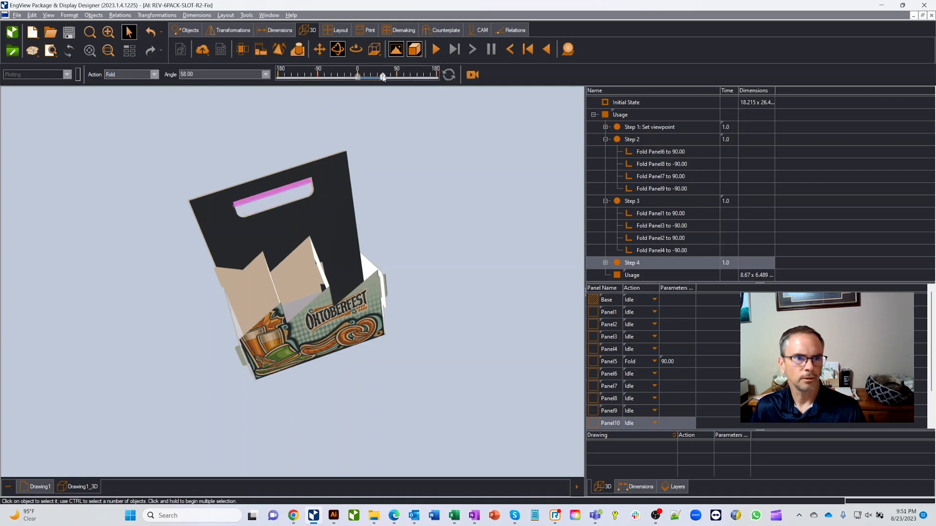
pyautogui.moveTo(357, 76); pyautogui.dragTo(397, 76)
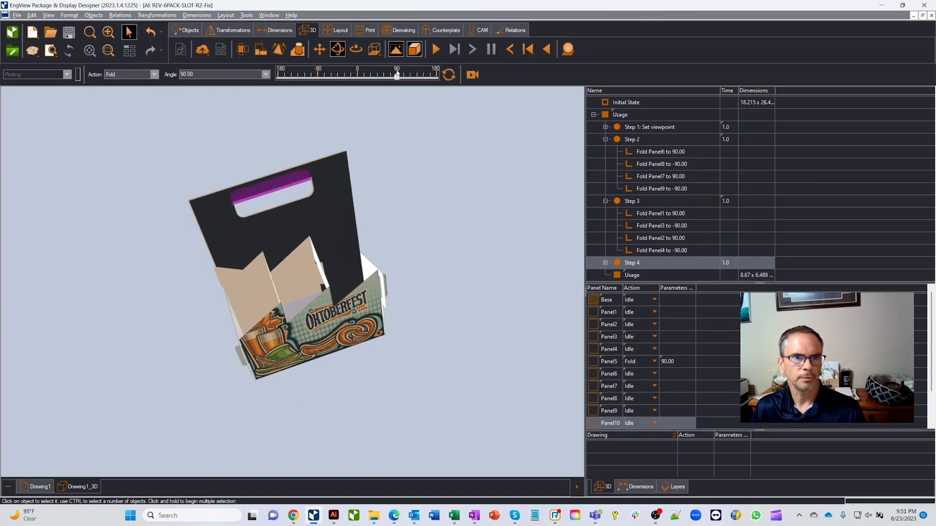